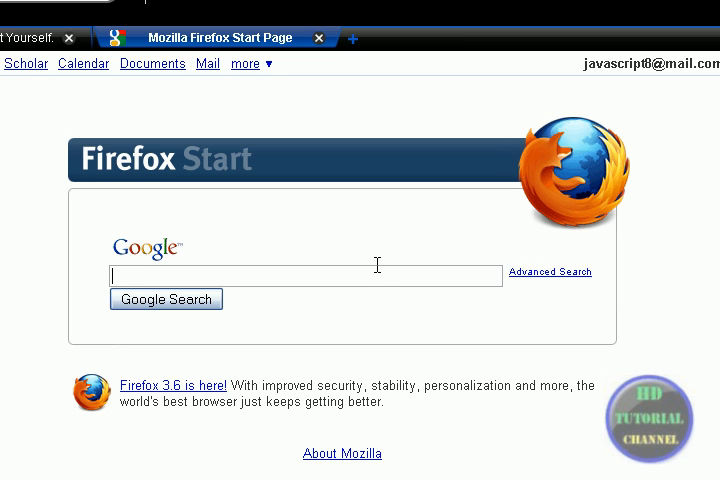
- Google-search the web for 'reloadevery'
text(reload)
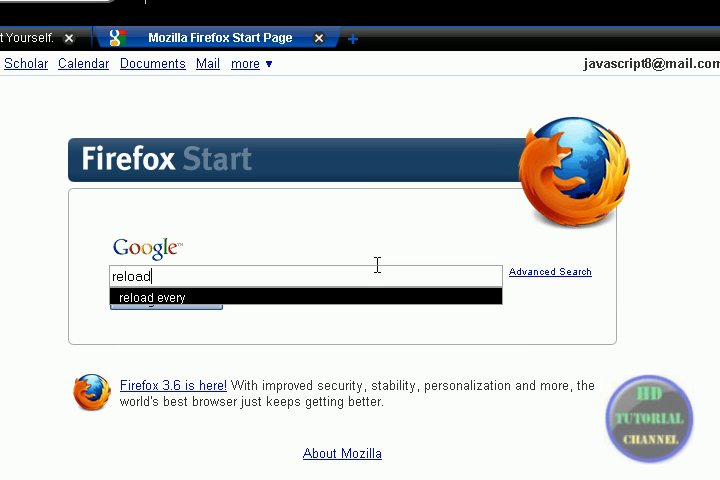
text(every)
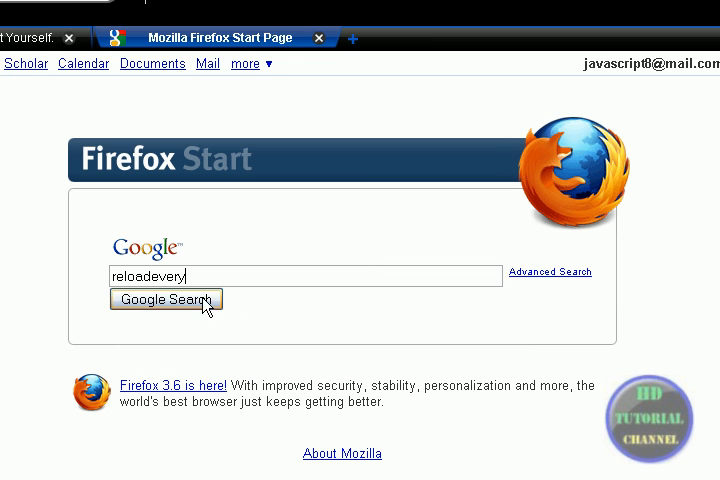
click(165, 299)
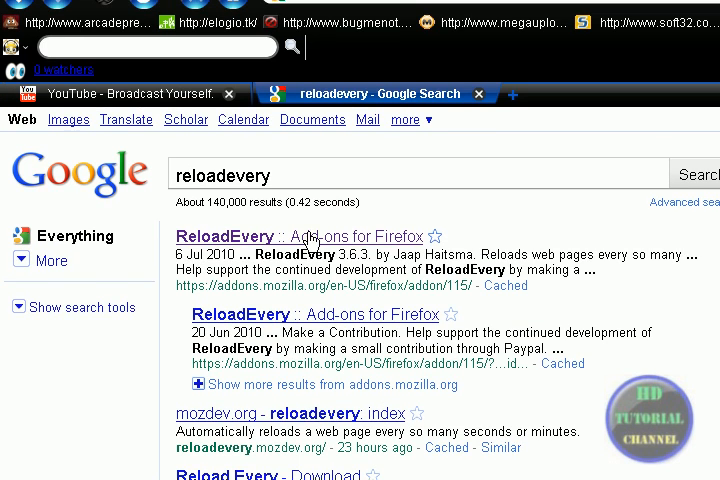
- Open the ReloadEvery add-on listing from the results and continue to its download
click(300, 236)
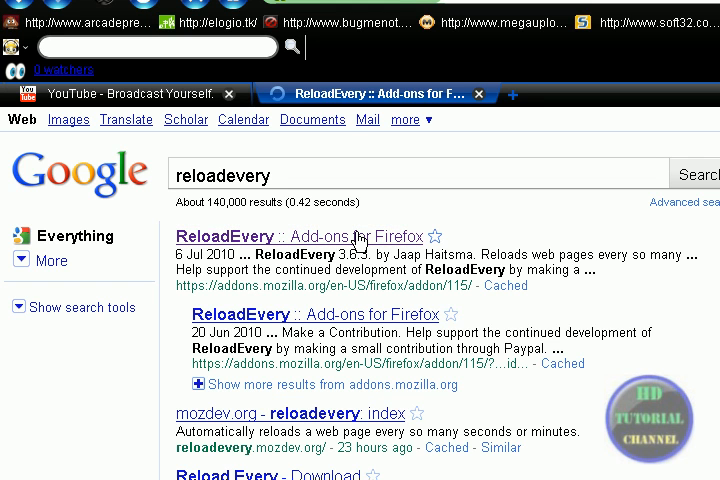
click(301, 236)
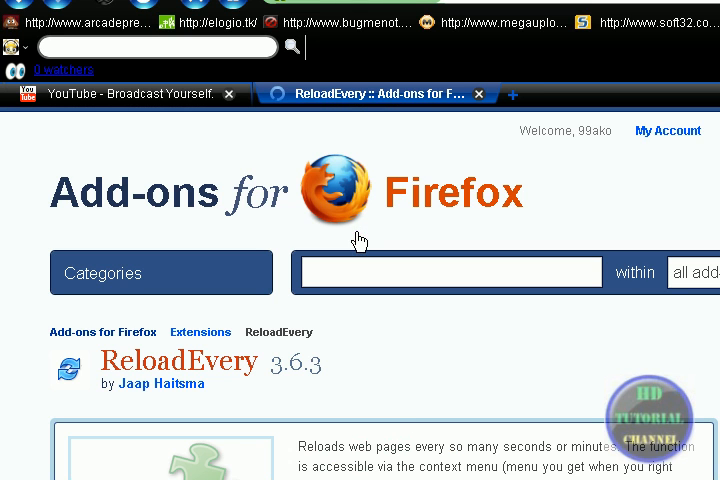
scroll(down, 3)
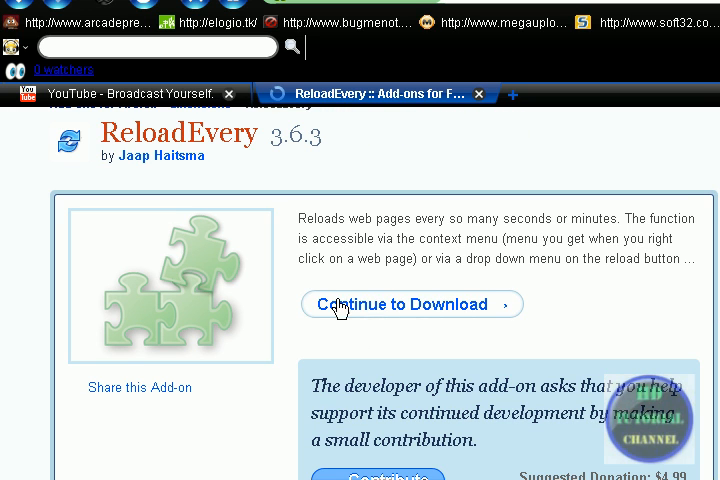
click(411, 304)
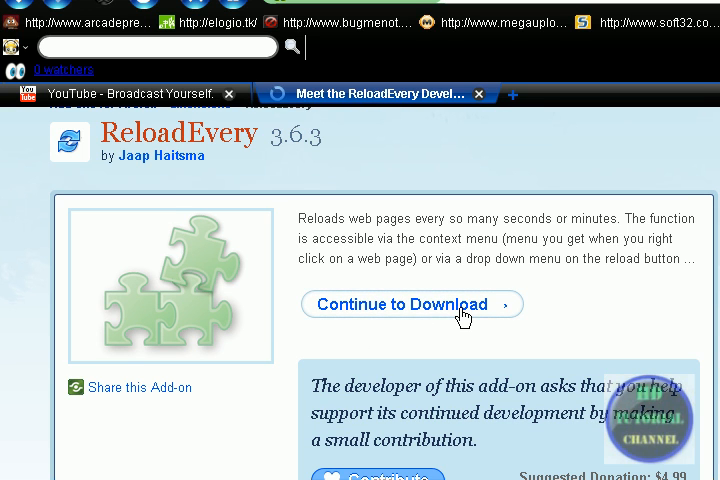
click(410, 304)
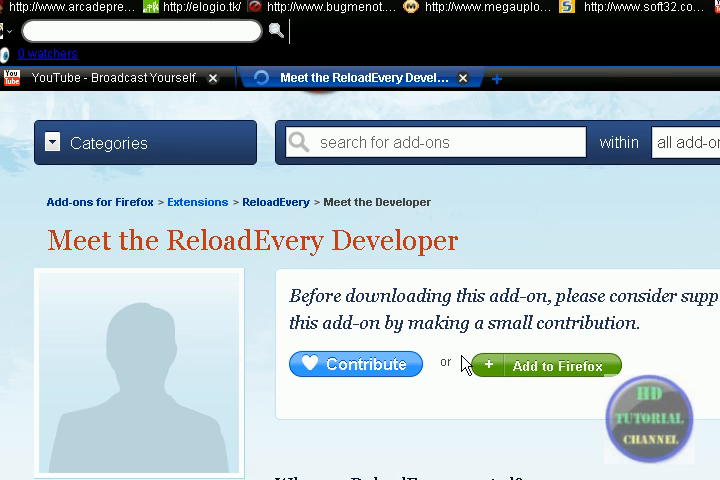
- Add ReloadEvery 3.6.3 to Firefox
scroll(down, 3)
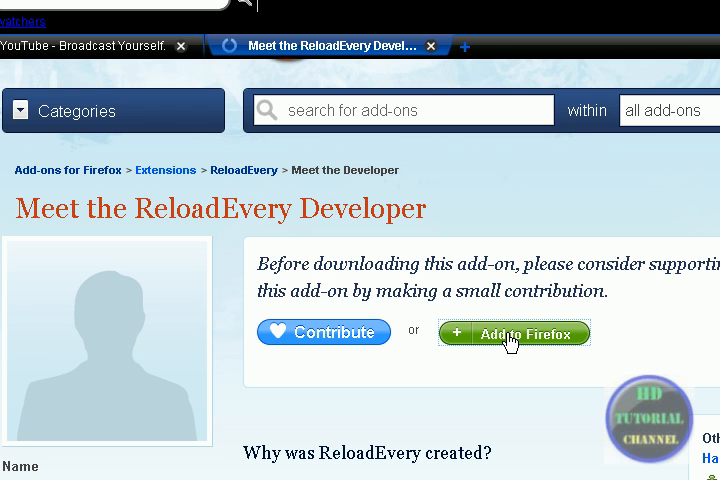
click(513, 333)
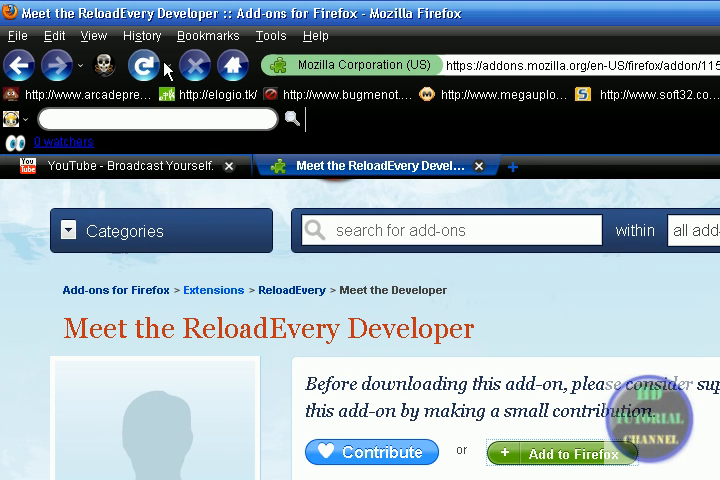
click(170, 65)
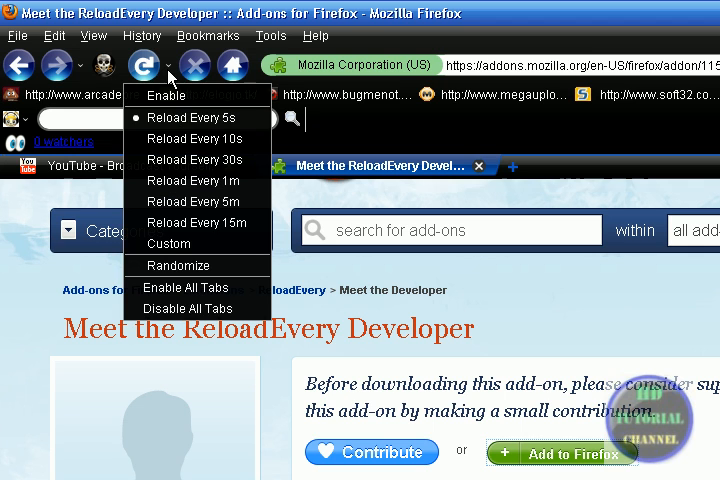
mouse_move(180, 117)
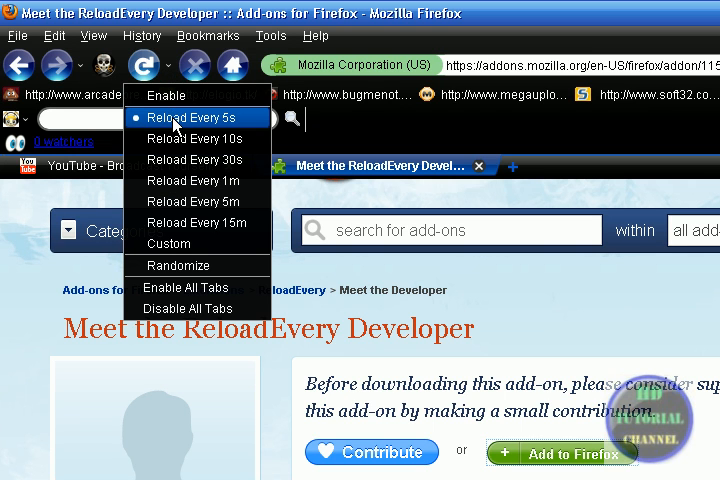
mouse_move(191, 138)
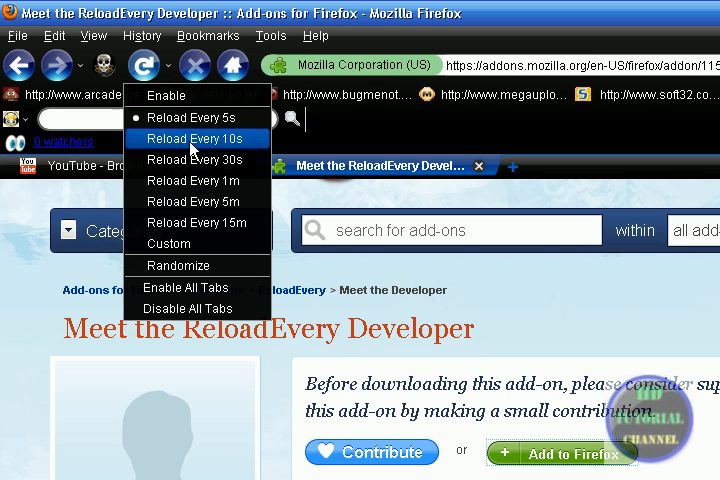
mouse_move(195, 201)
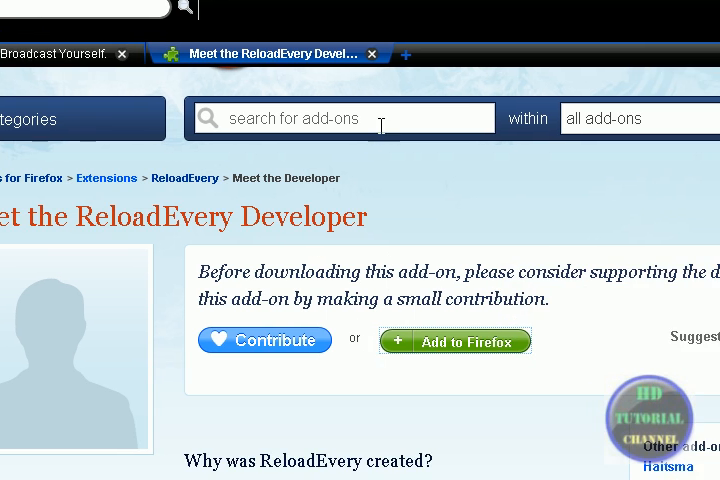
- Switch to the YouTube My Videos tab and scroll through the uploaded videos
click(65, 52)
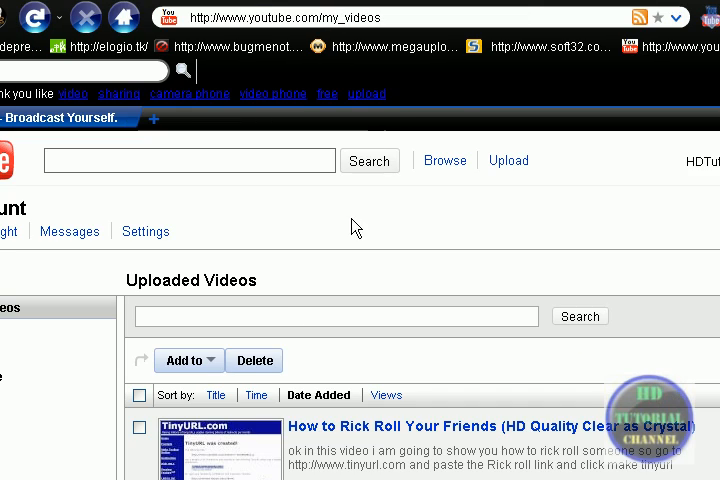
scroll(down, 3)
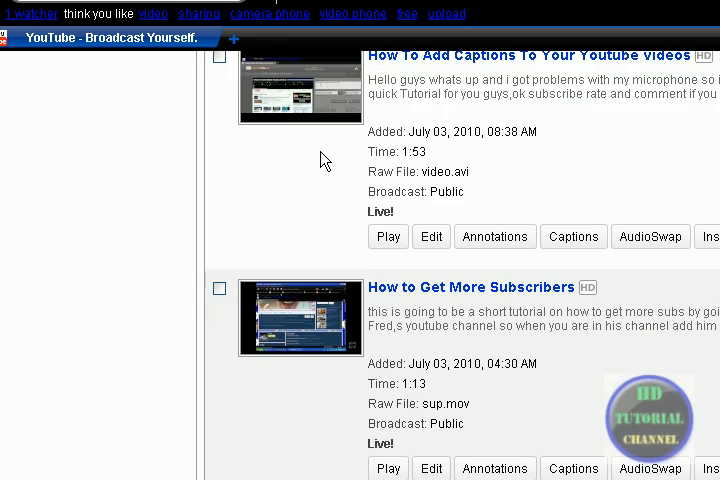
scroll(down, 3)
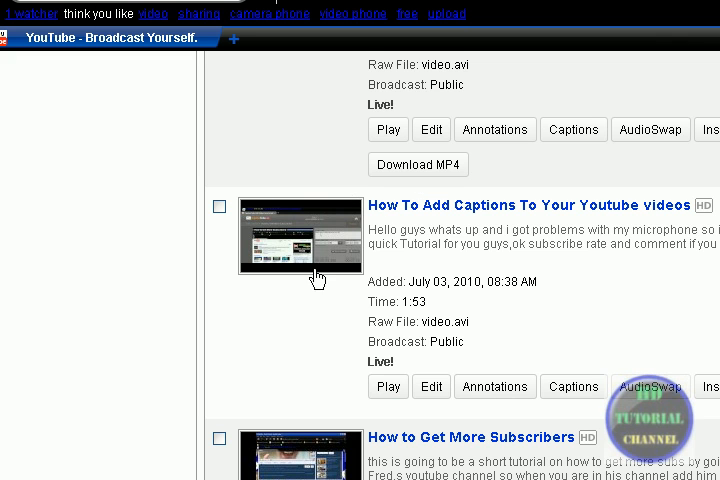
mouse_move(316, 265)
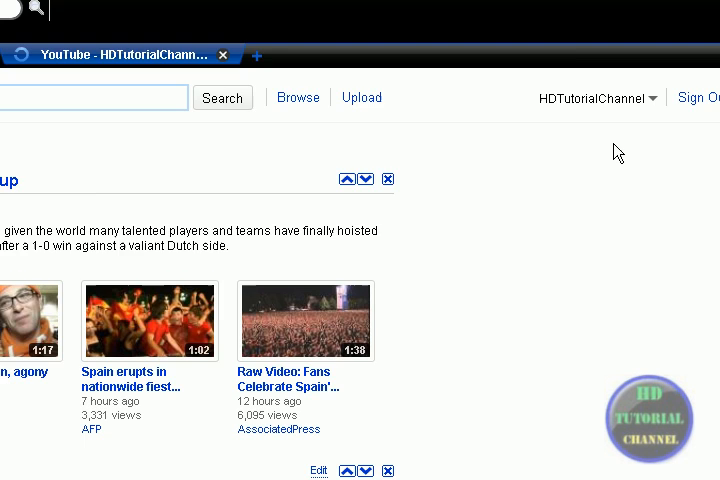
- Open My Videos from the HDTutorialChannel menu and scroll to the captions video's 106 views
click(596, 183)
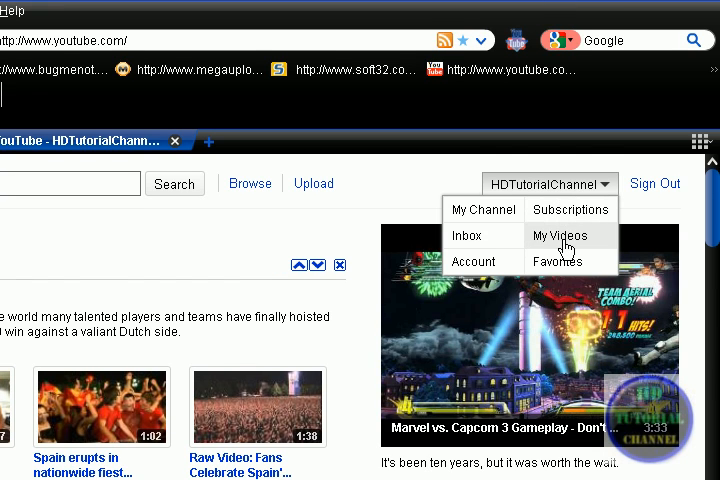
click(559, 235)
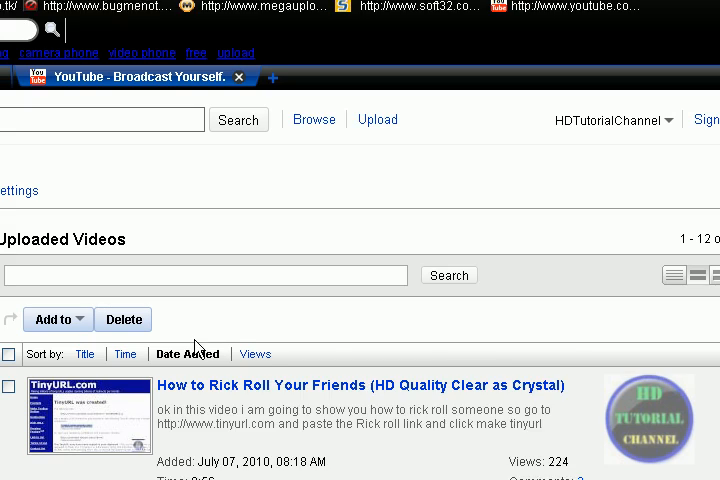
scroll(down, 3)
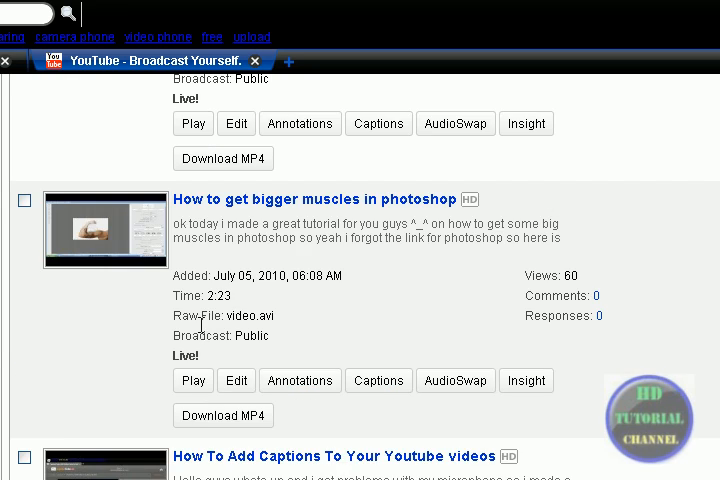
scroll(down, 3)
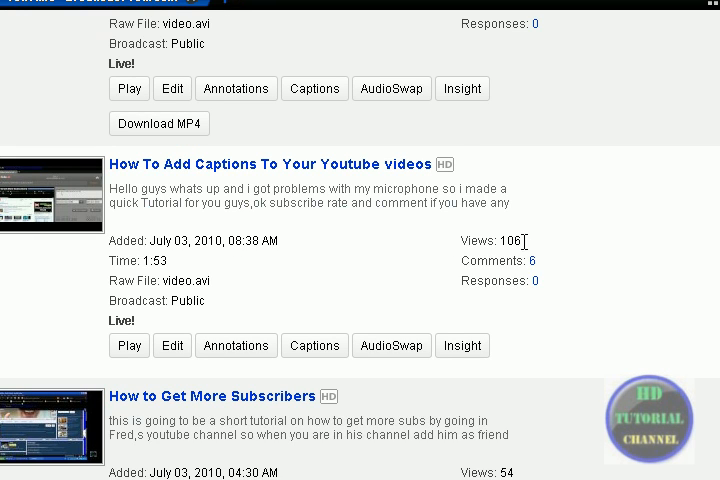
scroll(down, 3)
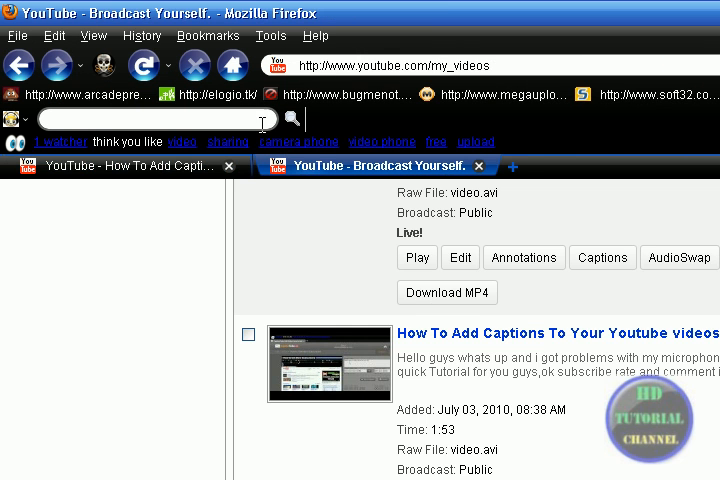
- Reload the My Videos list and scroll through the uploaded videos
click(150, 65)
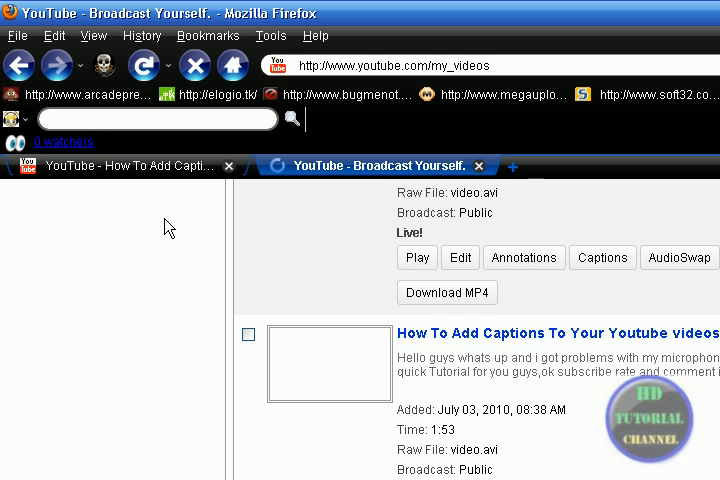
scroll(down, 3)
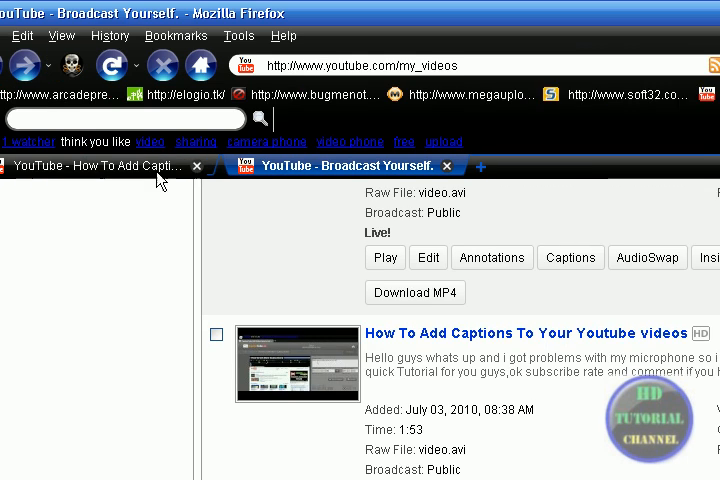
scroll(down, 3)
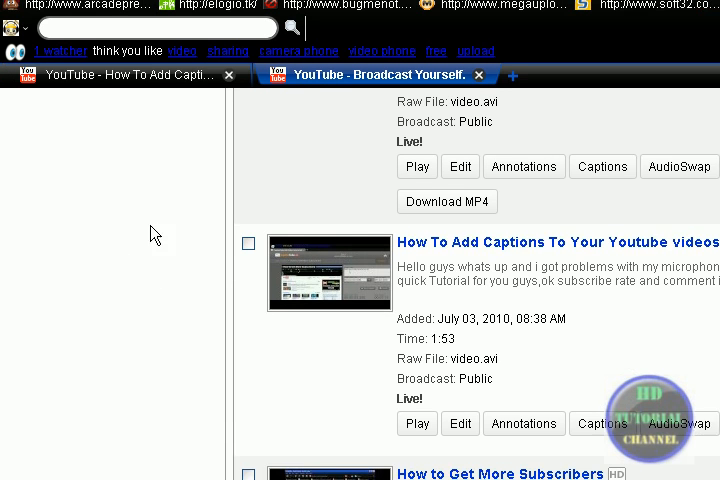
- Close the captions video tab and scroll to its updated 111 views
click(230, 75)
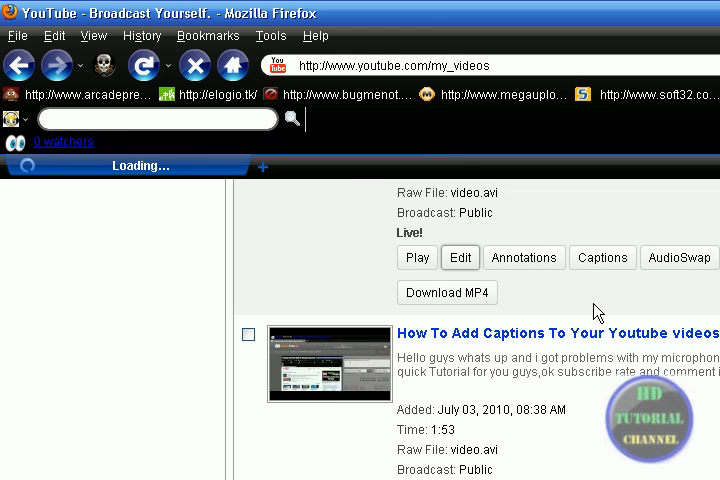
scroll(down, 3)
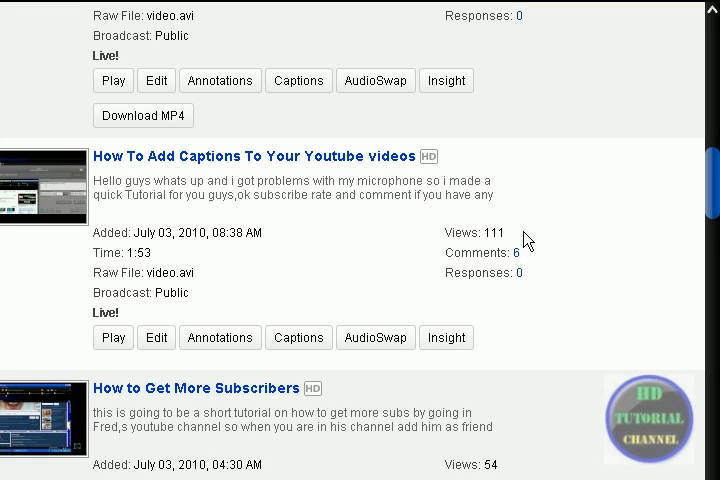
scroll(down, 3)
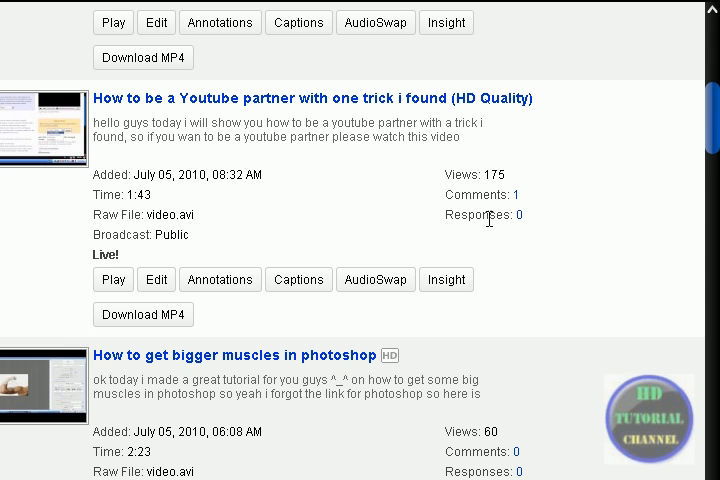
scroll(down, 3)
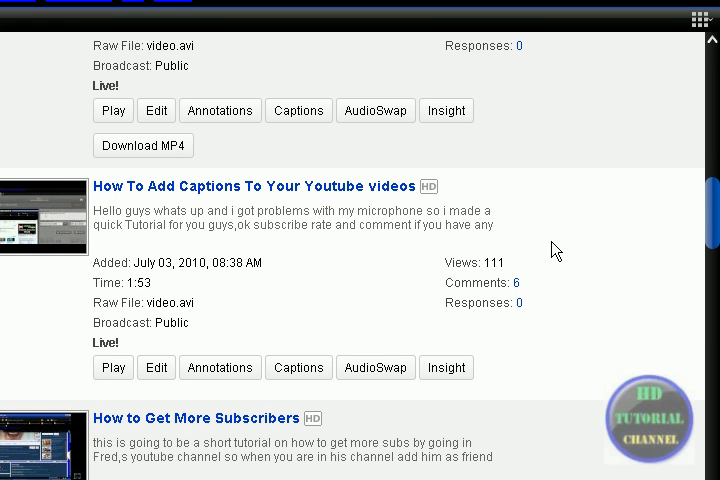
scroll(down, 3)
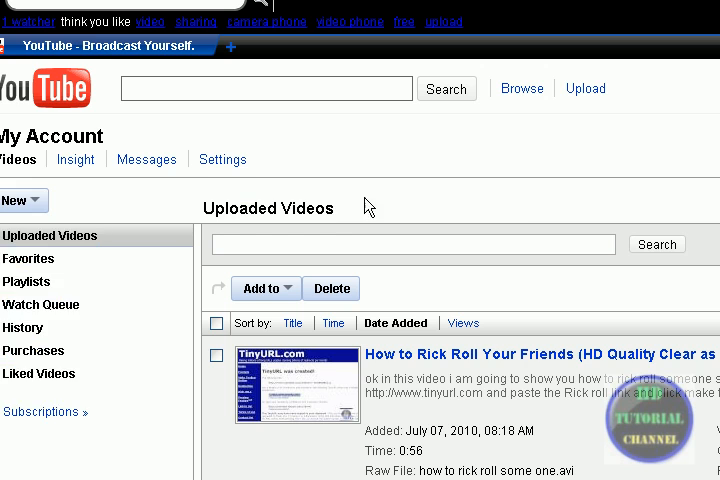
scroll(down, 3)
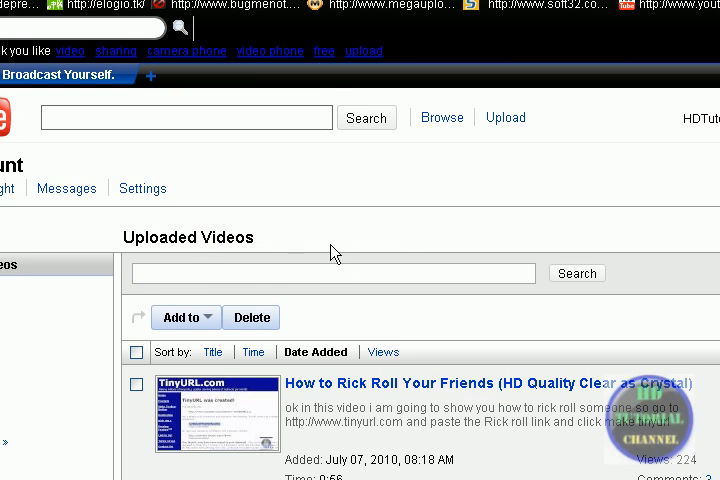
scroll(down, 3)
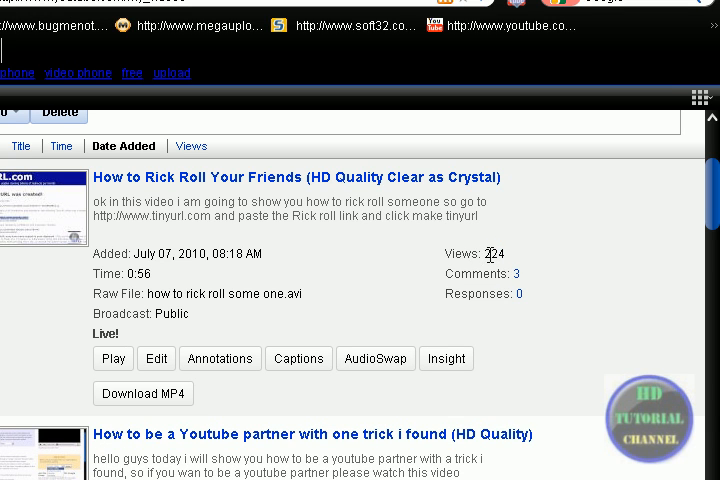
mouse_move(381, 242)
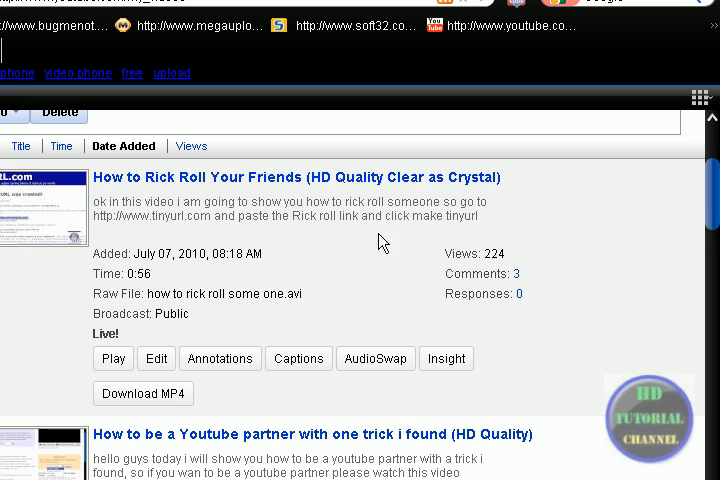